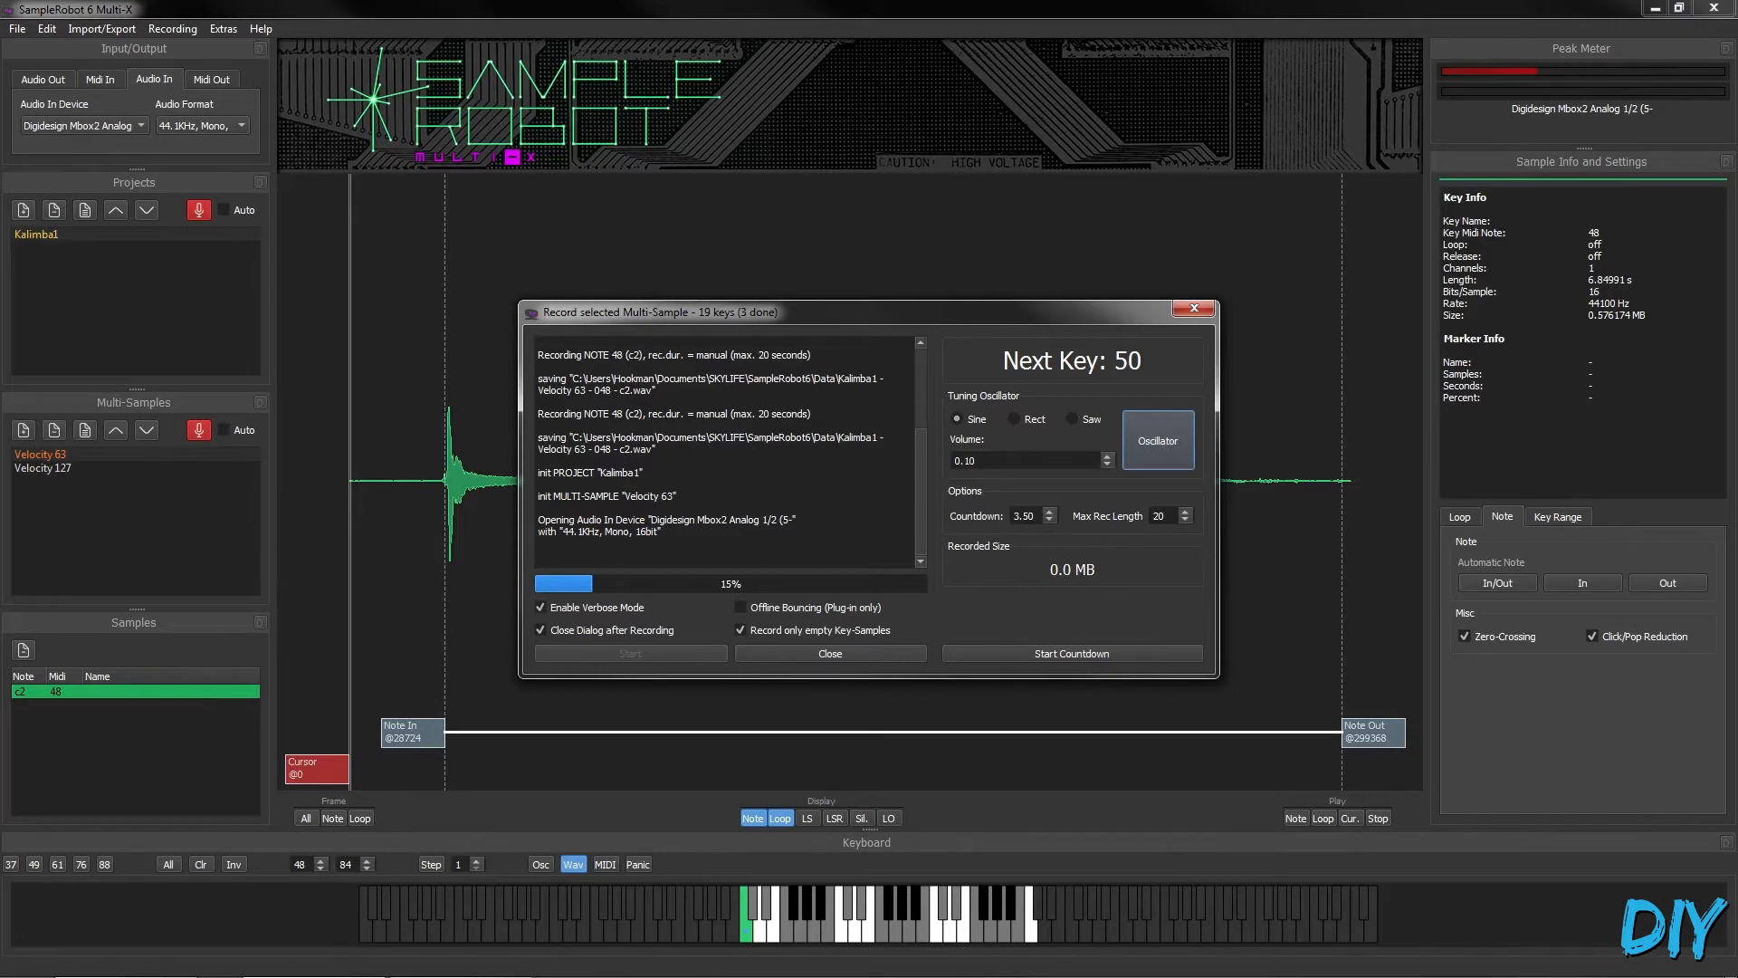
Record the next kalimba key, listen back, and keep it, reaching 5 of 19 keys done.
{"action": "left_click", "coordinate": [1070, 654]}
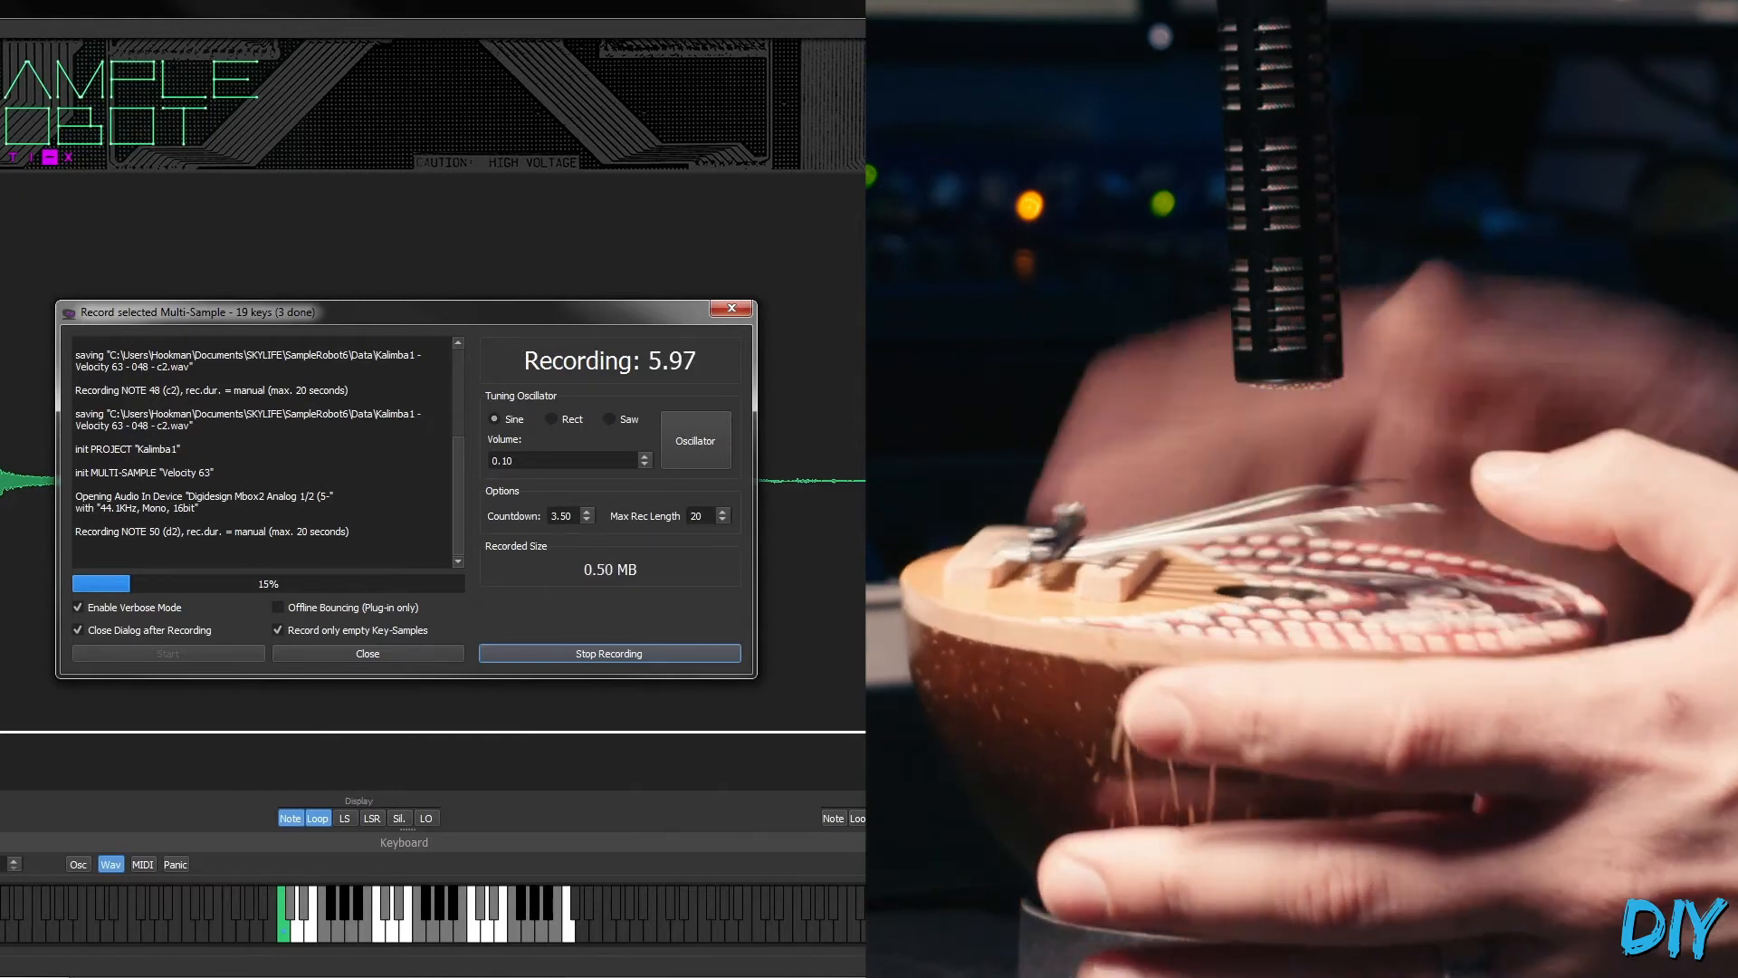
{"action": "left_click", "coordinate": [608, 654]}
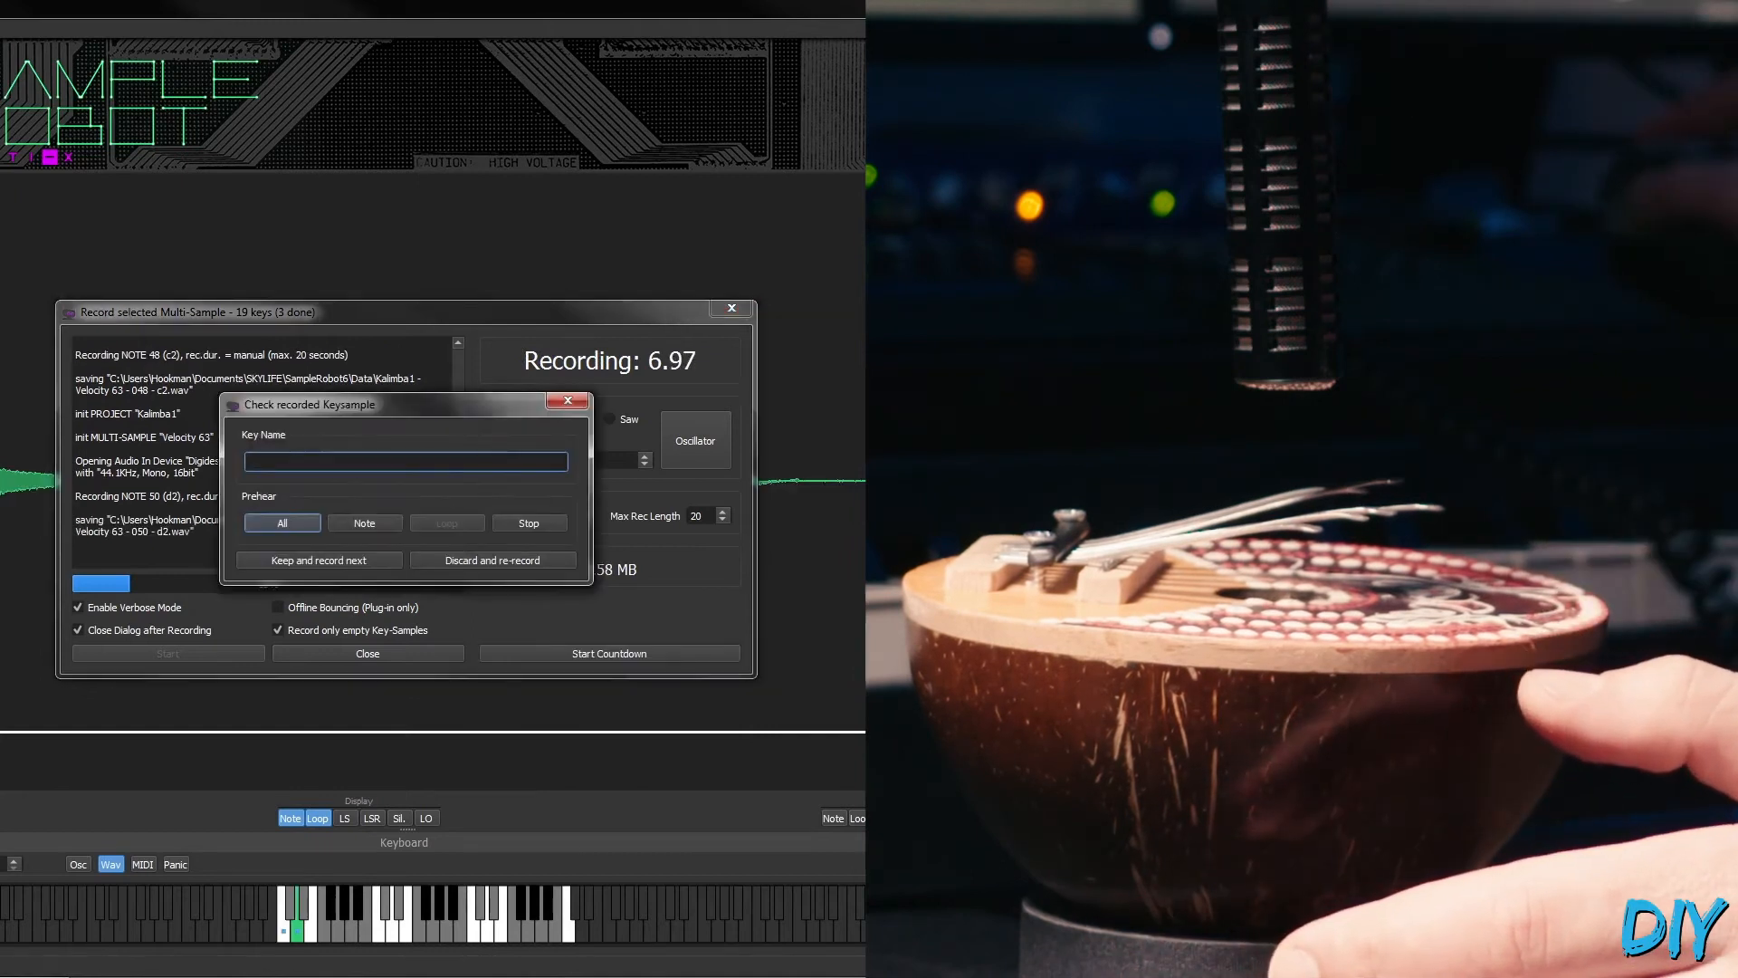
{"action": "left_click", "coordinate": [364, 521]}
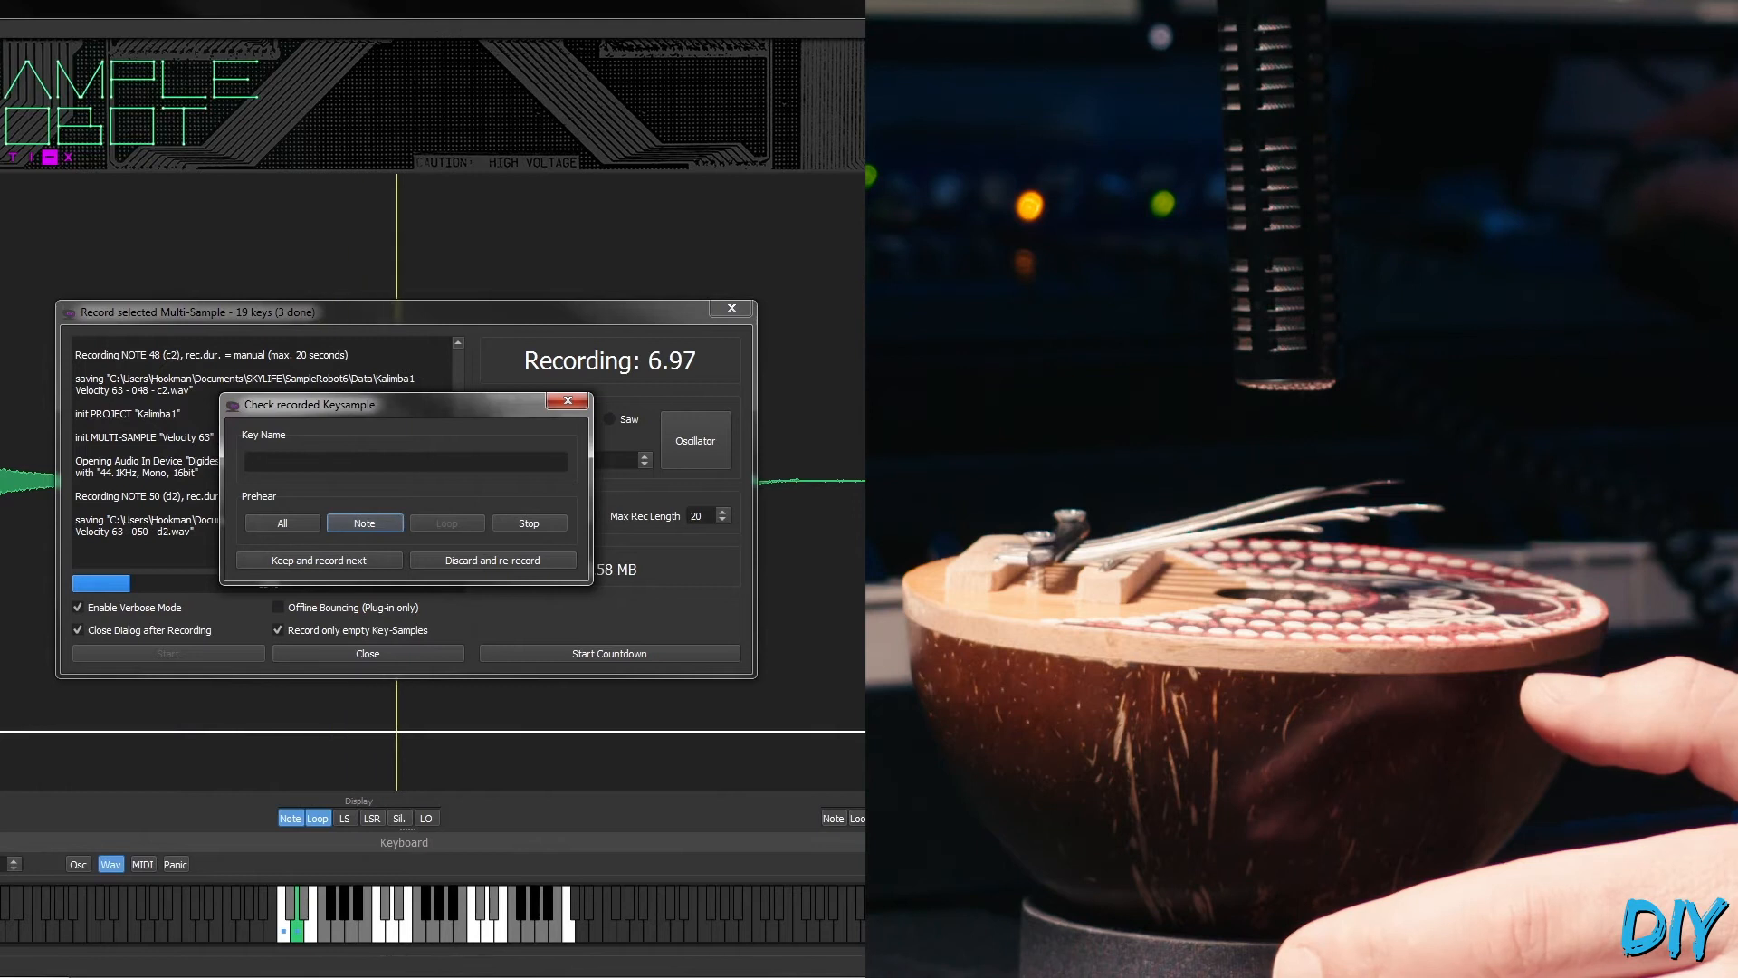
{"action": "left_click", "coordinate": [319, 559]}
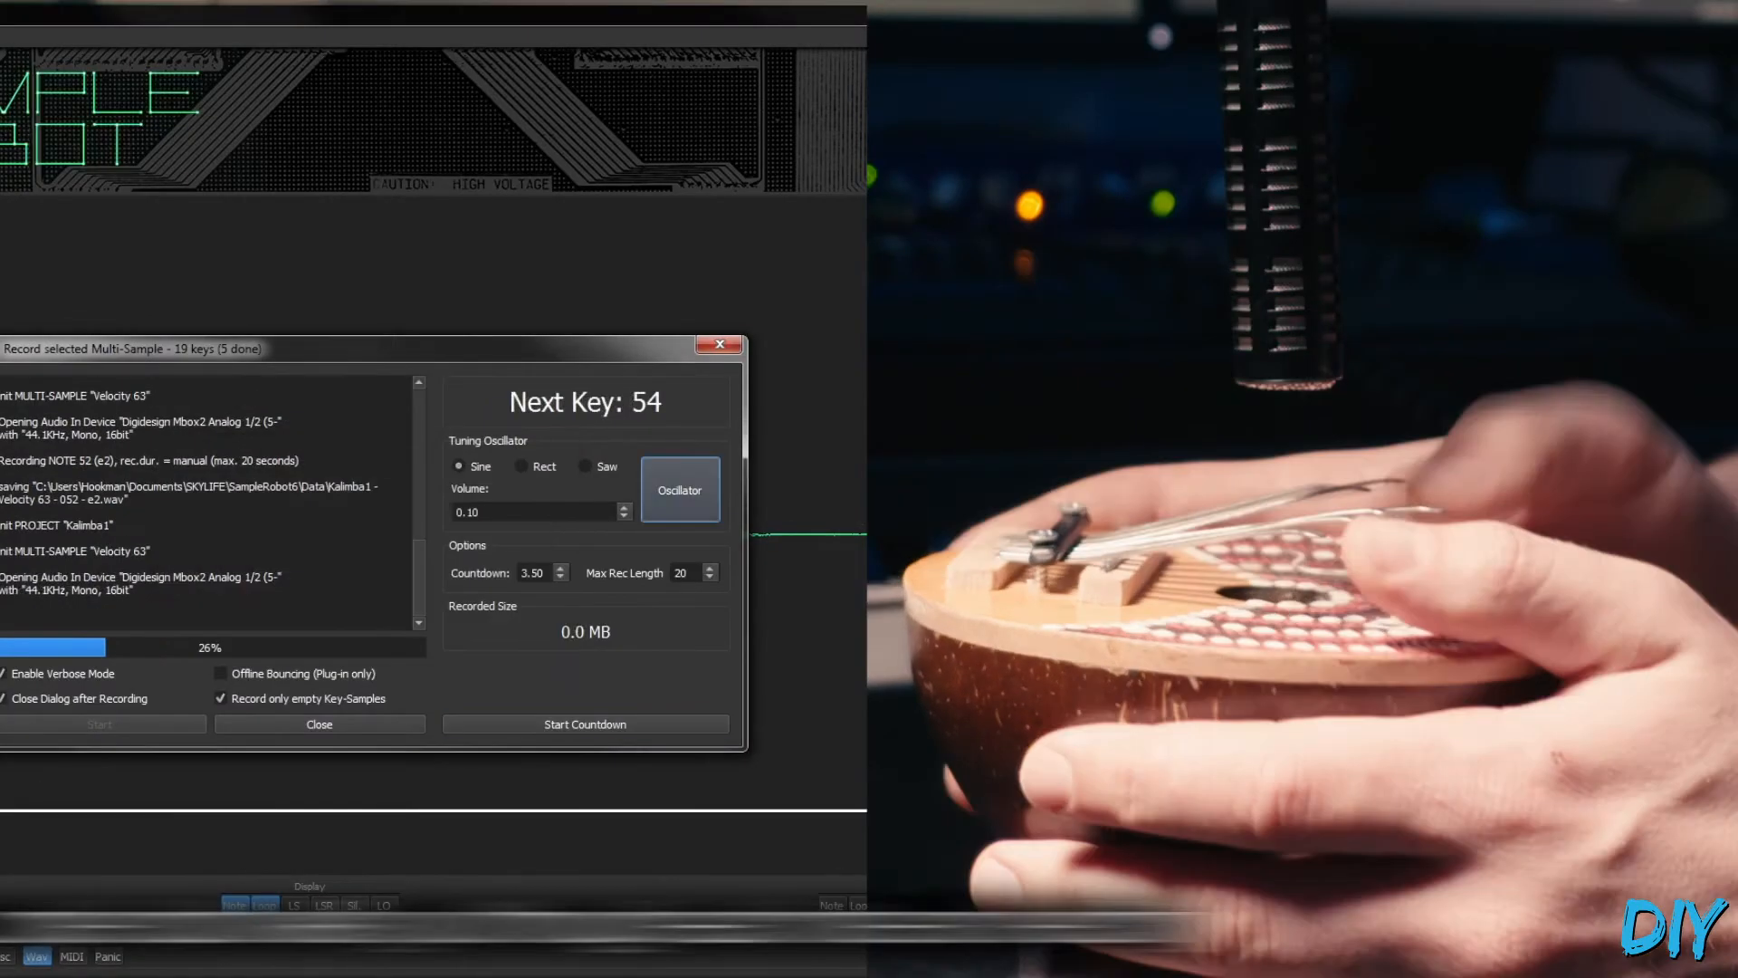
Record the remaining kalimba keys through note 72 (c4) until recording finishes.
{"action": "left_click", "coordinate": [585, 724]}
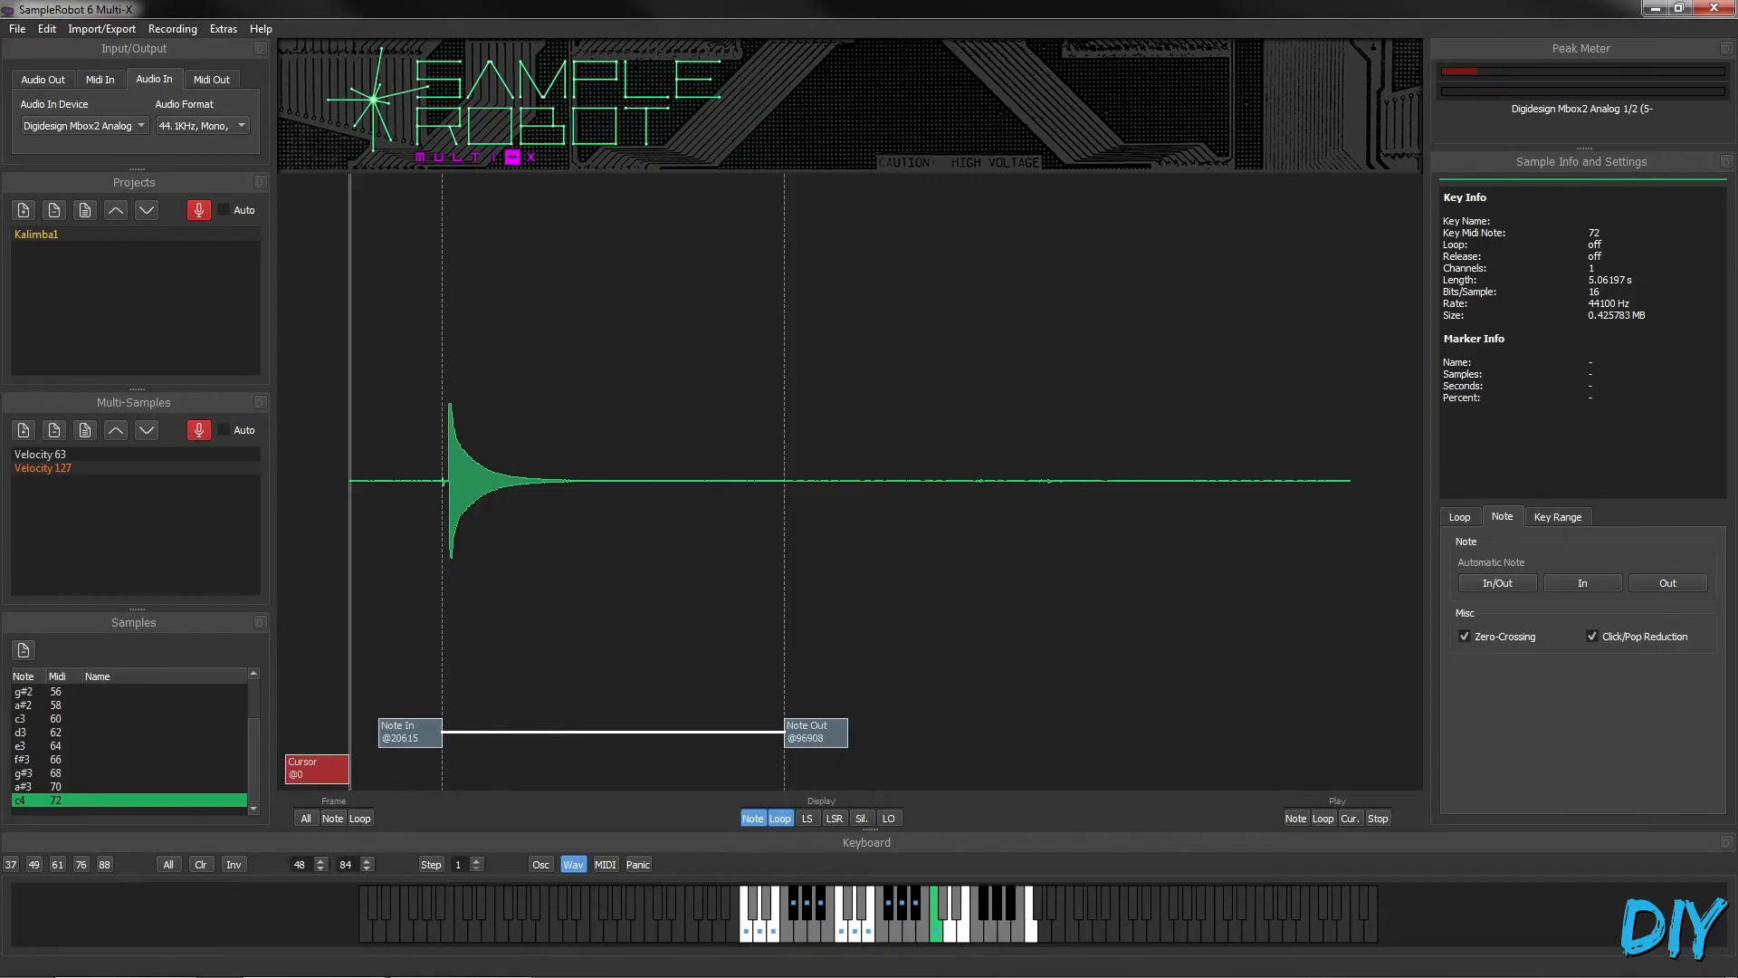
Export the kalimba multi-sample as SoundFont2 with Channels set to Same as Key-Sample.
{"action": "left_click", "coordinate": [102, 27]}
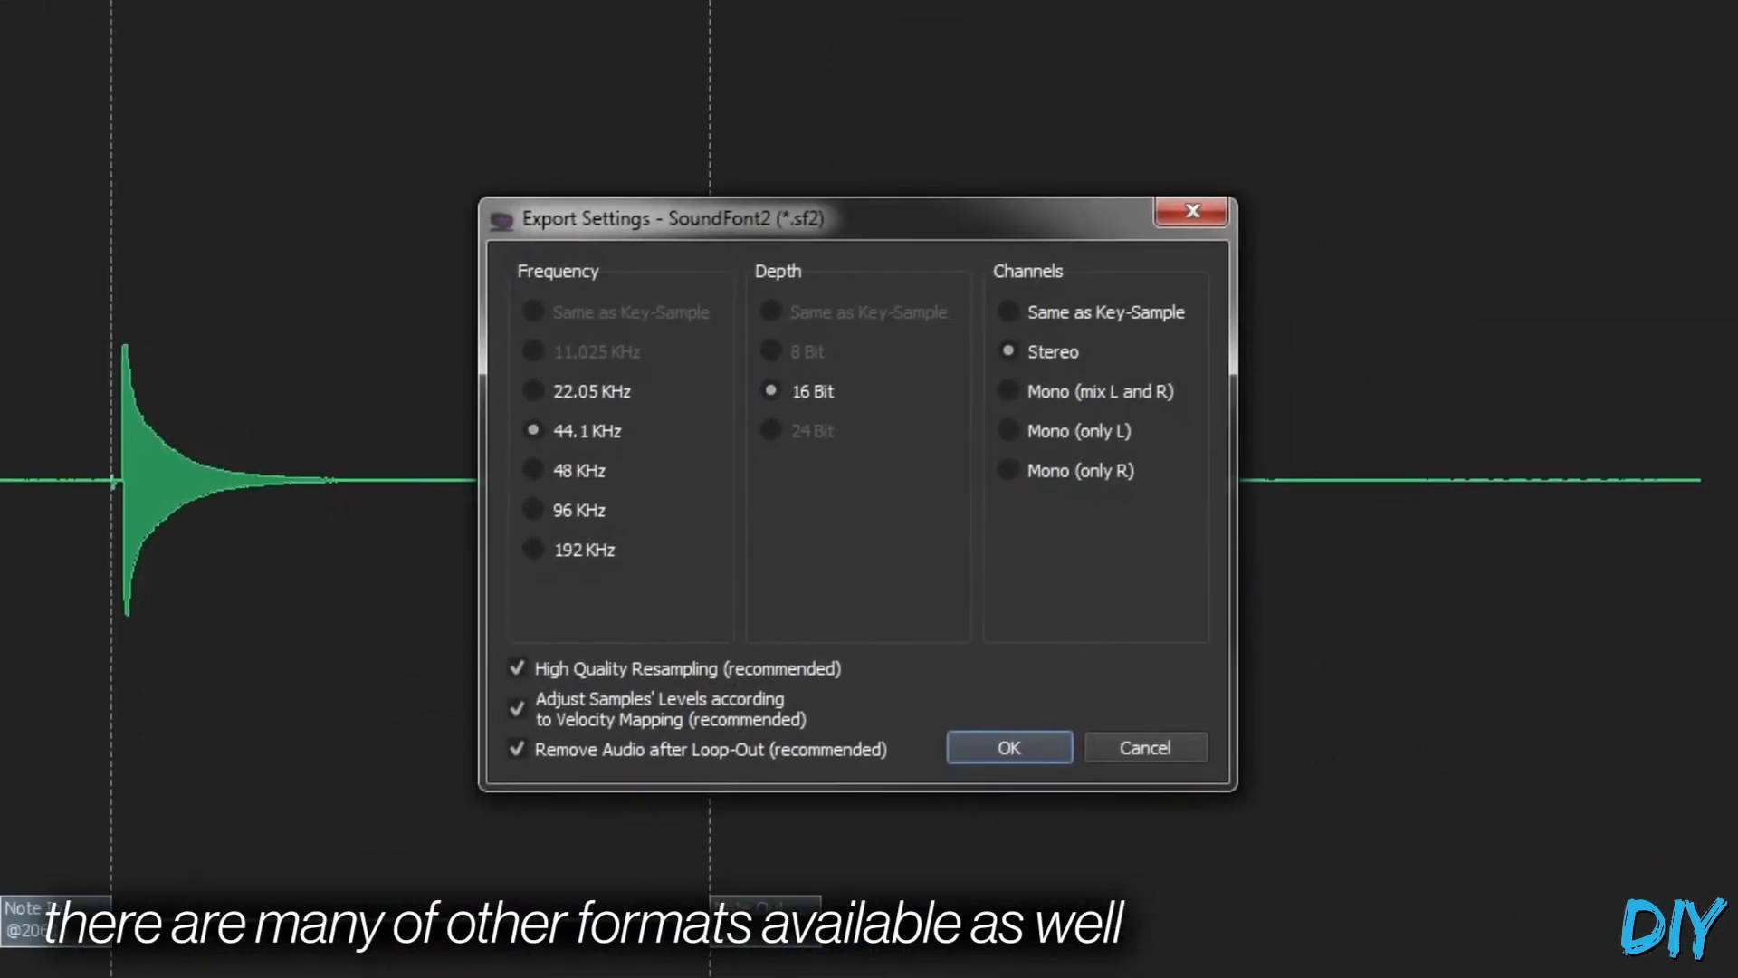
{"action": "left_click", "coordinate": [1005, 312]}
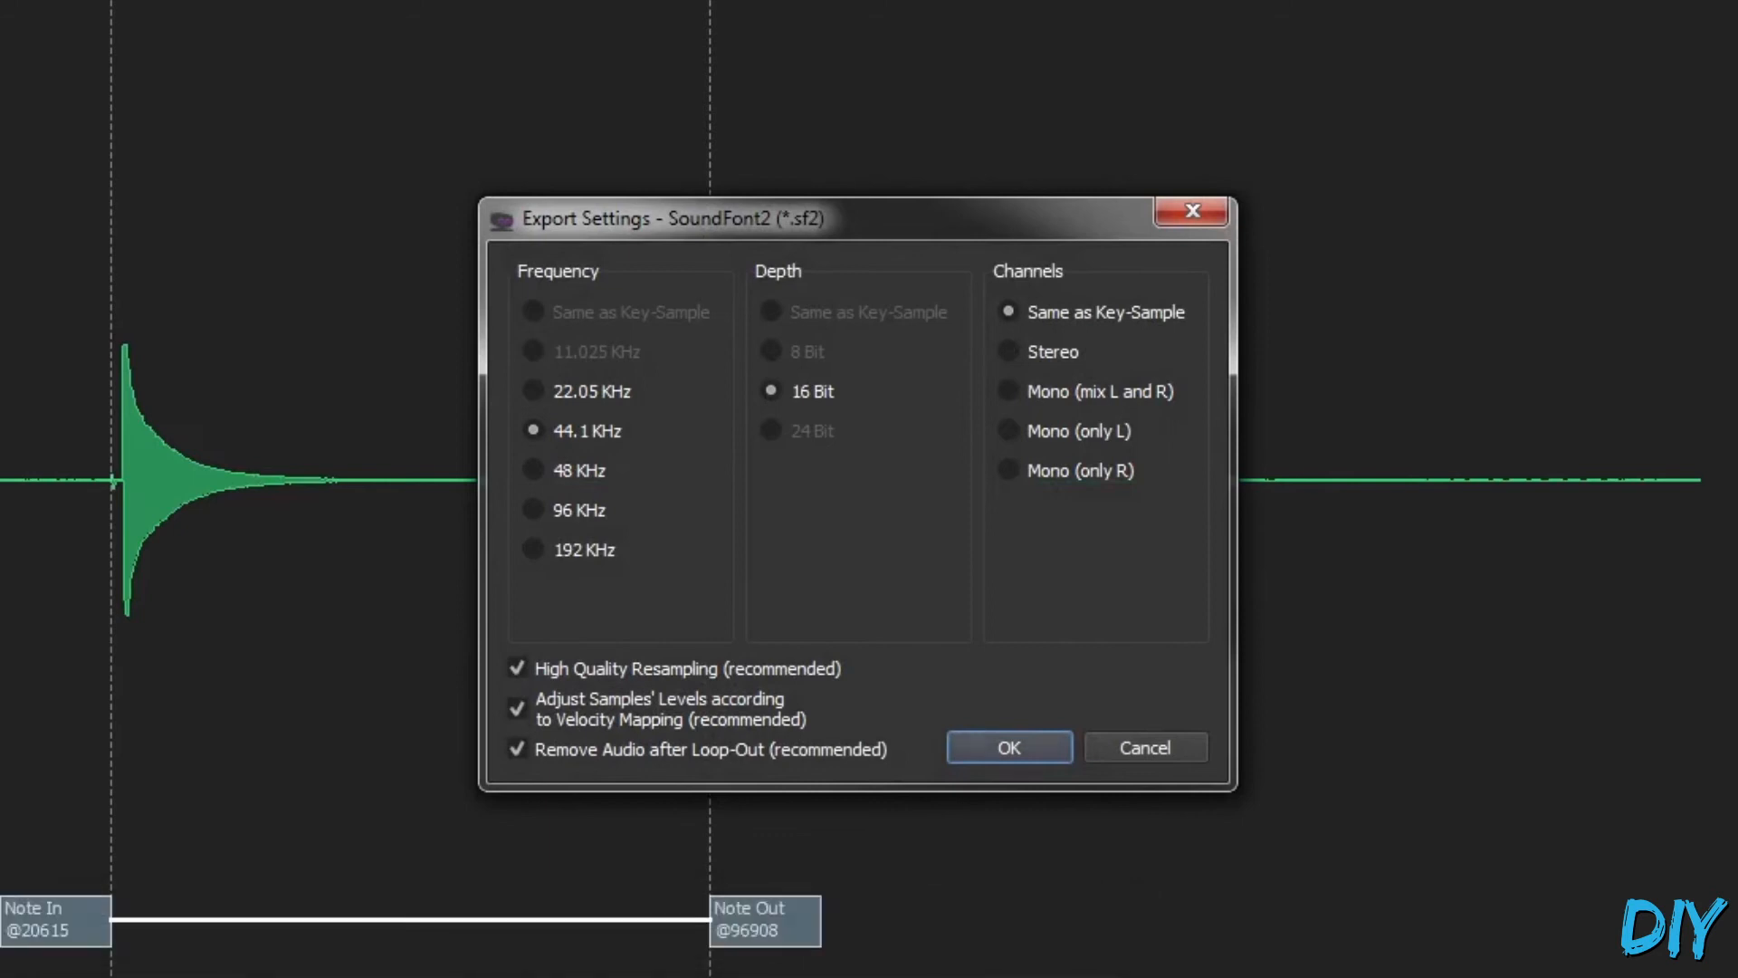
{"action": "left_click", "coordinate": [1009, 746]}
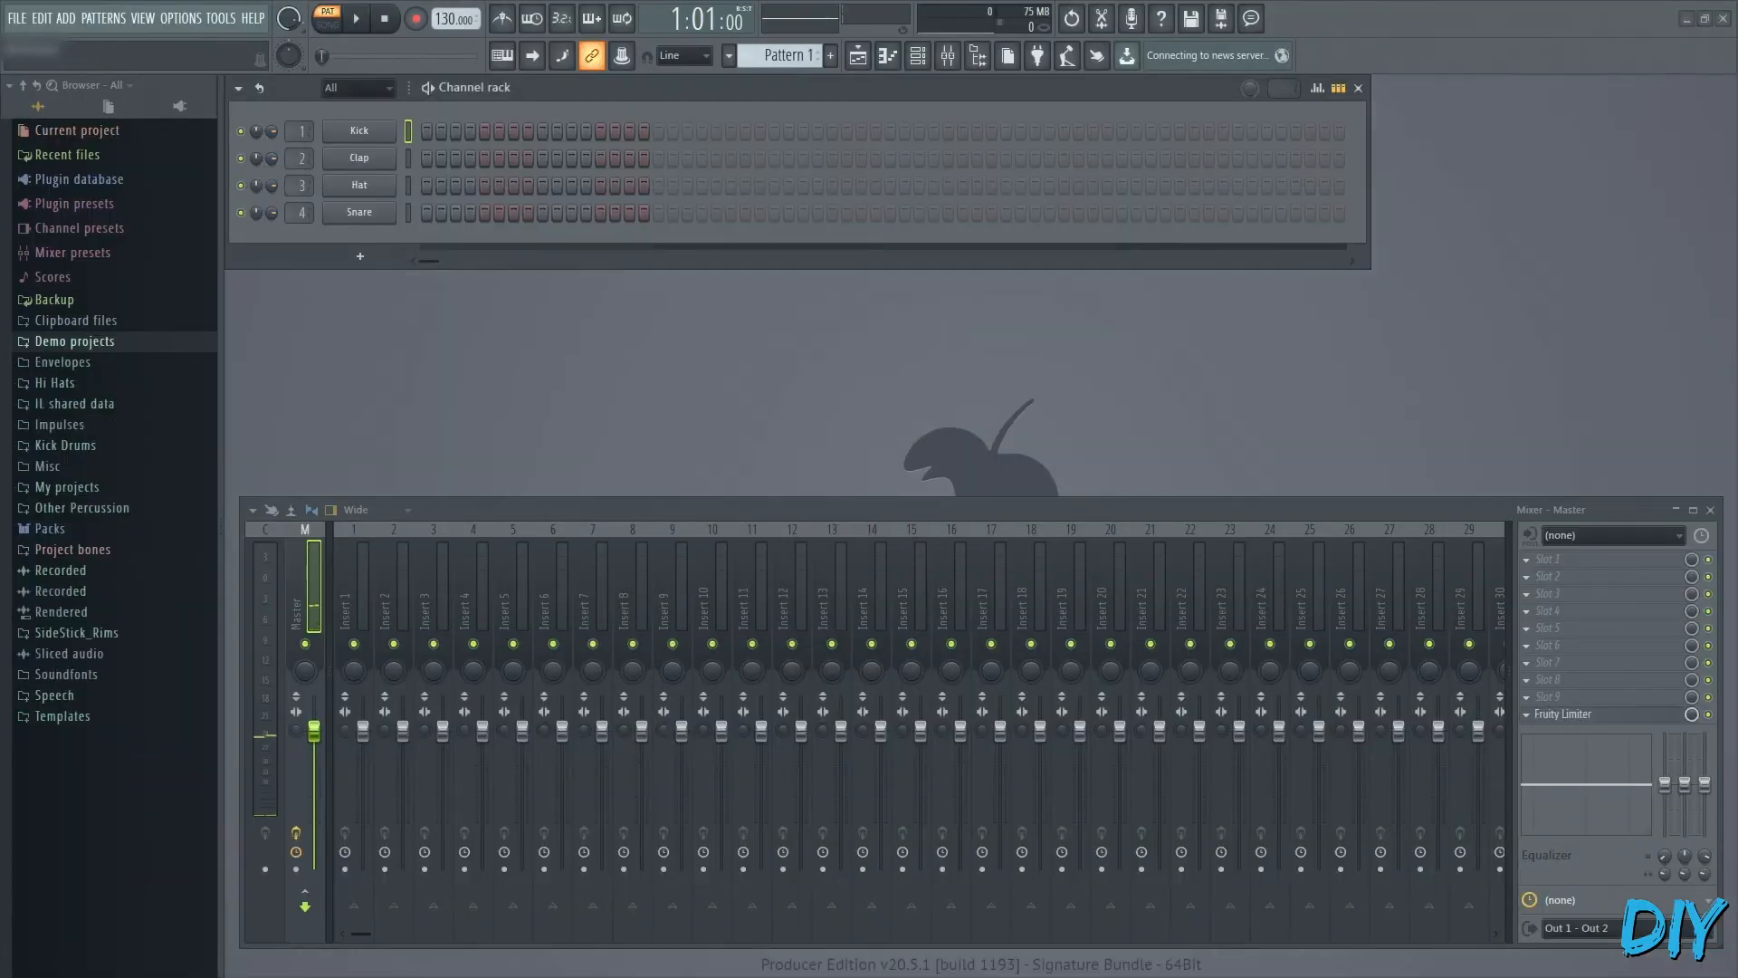
Add a DirectWave channel and bring up KalimbaTest1.sf2 in its open-program dialog.
{"action": "left_click", "coordinate": [61, 19]}
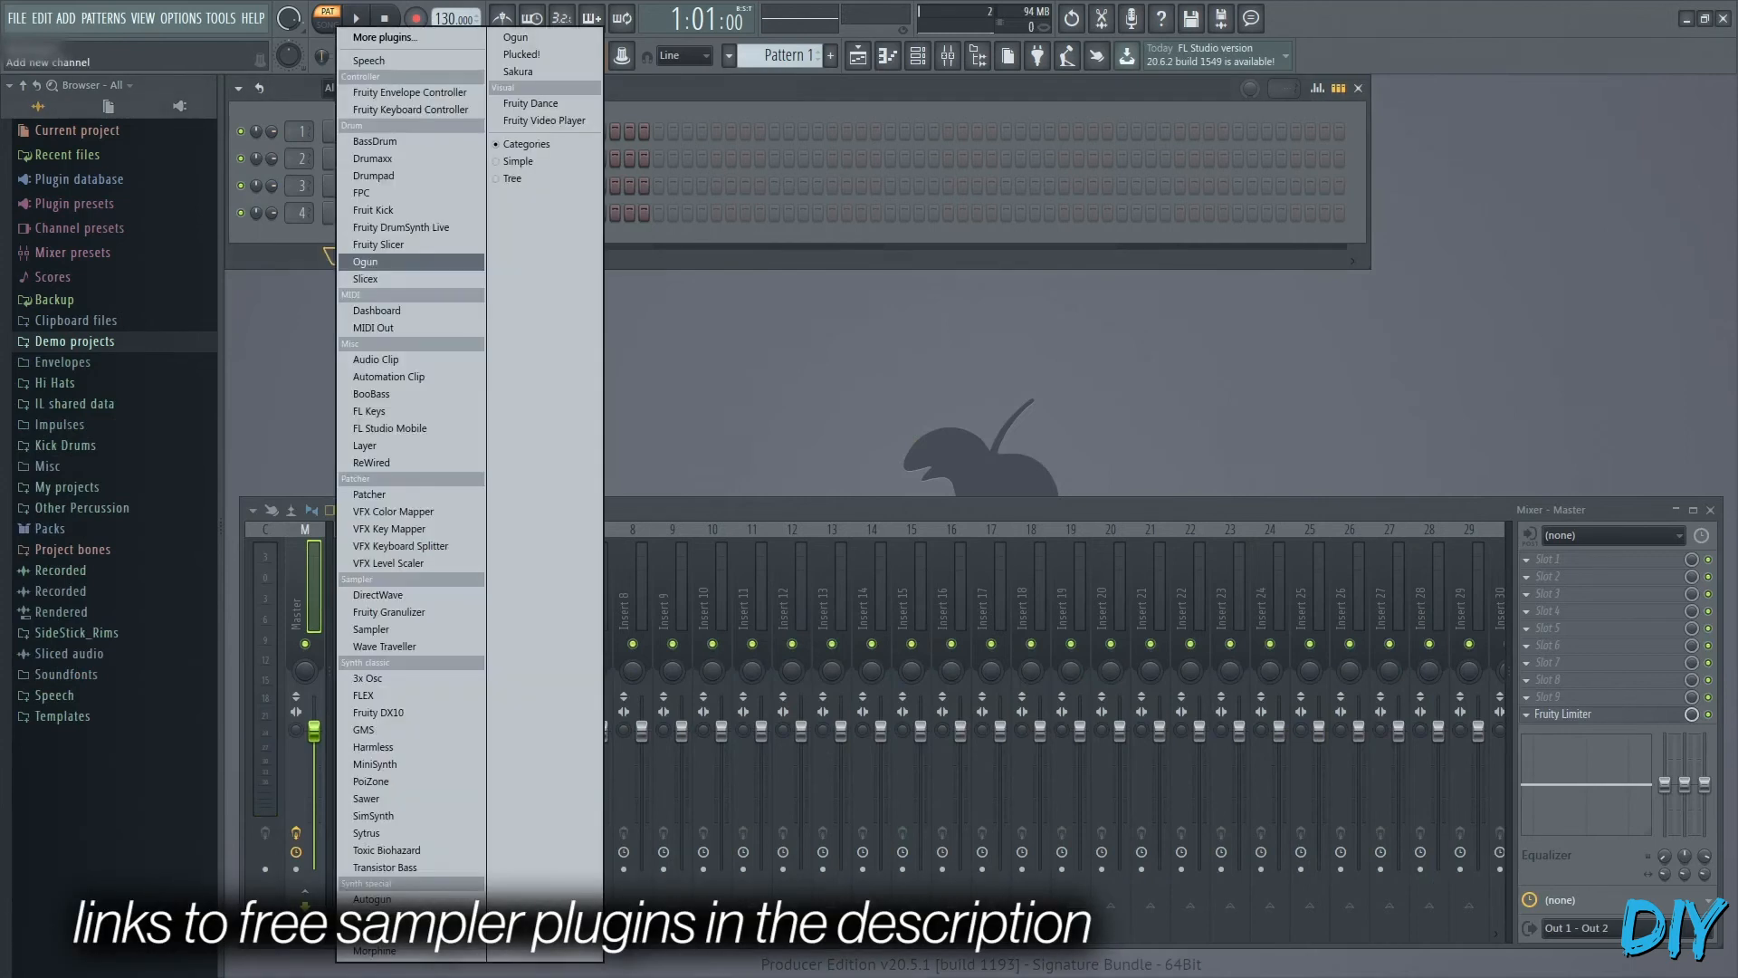
{"action": "left_click", "coordinate": [378, 594]}
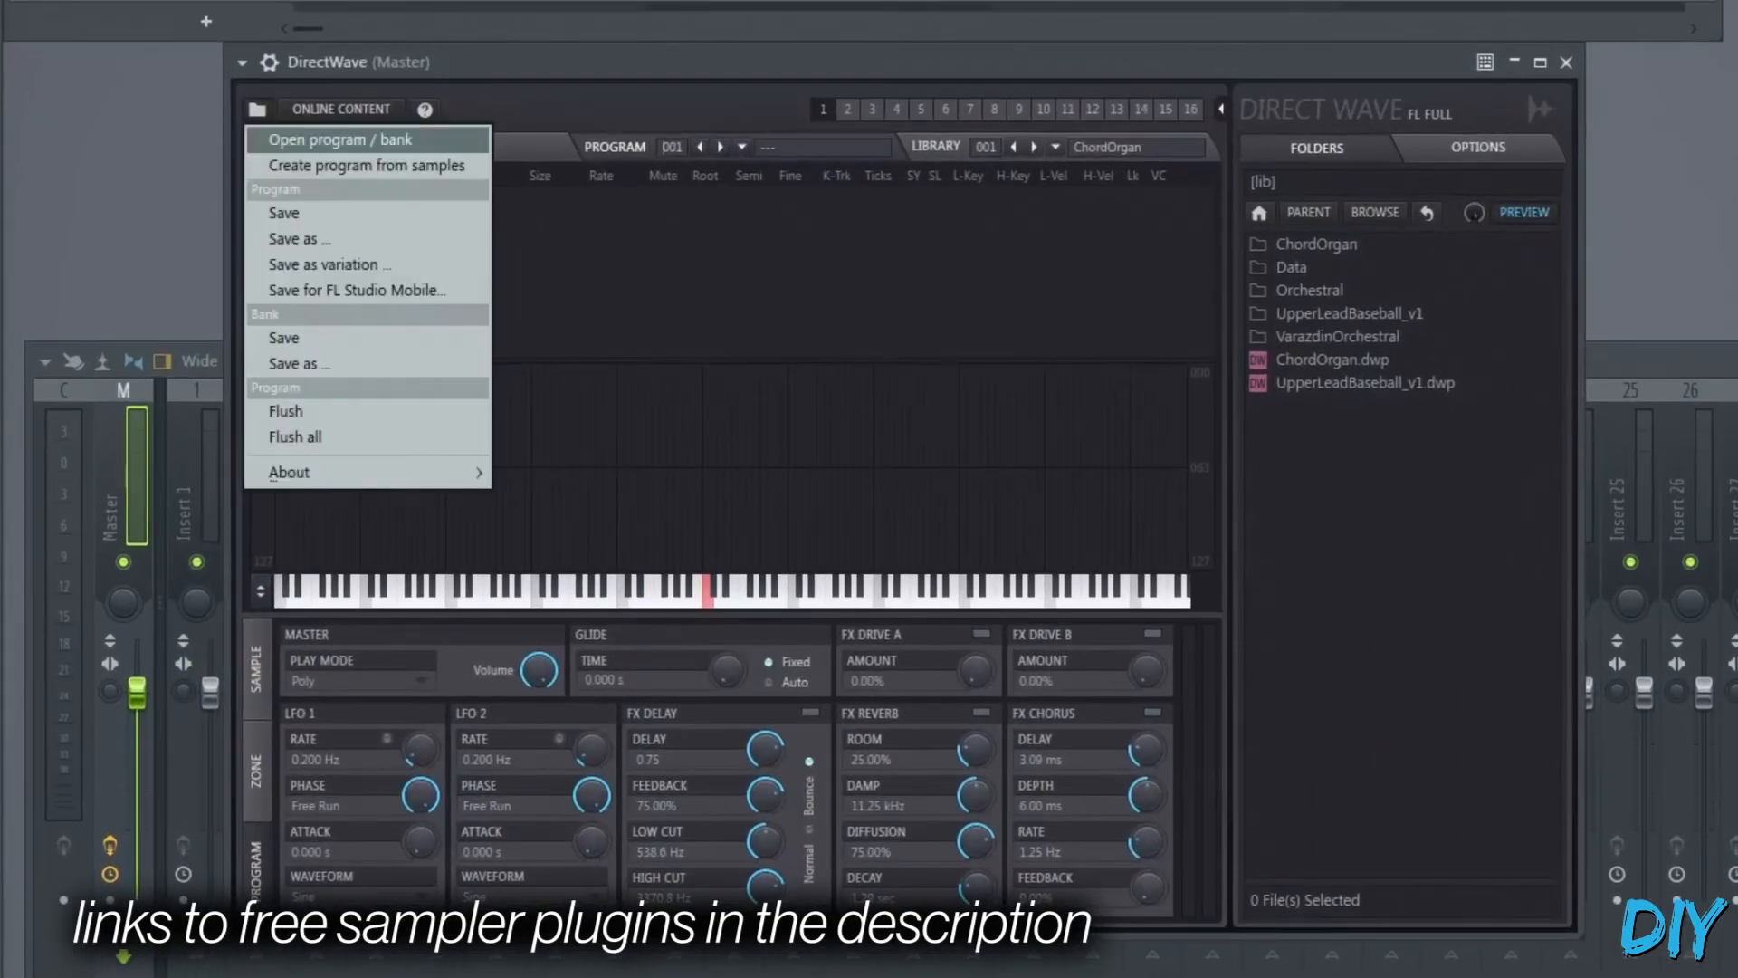
{"action": "left_click", "coordinate": [342, 140]}
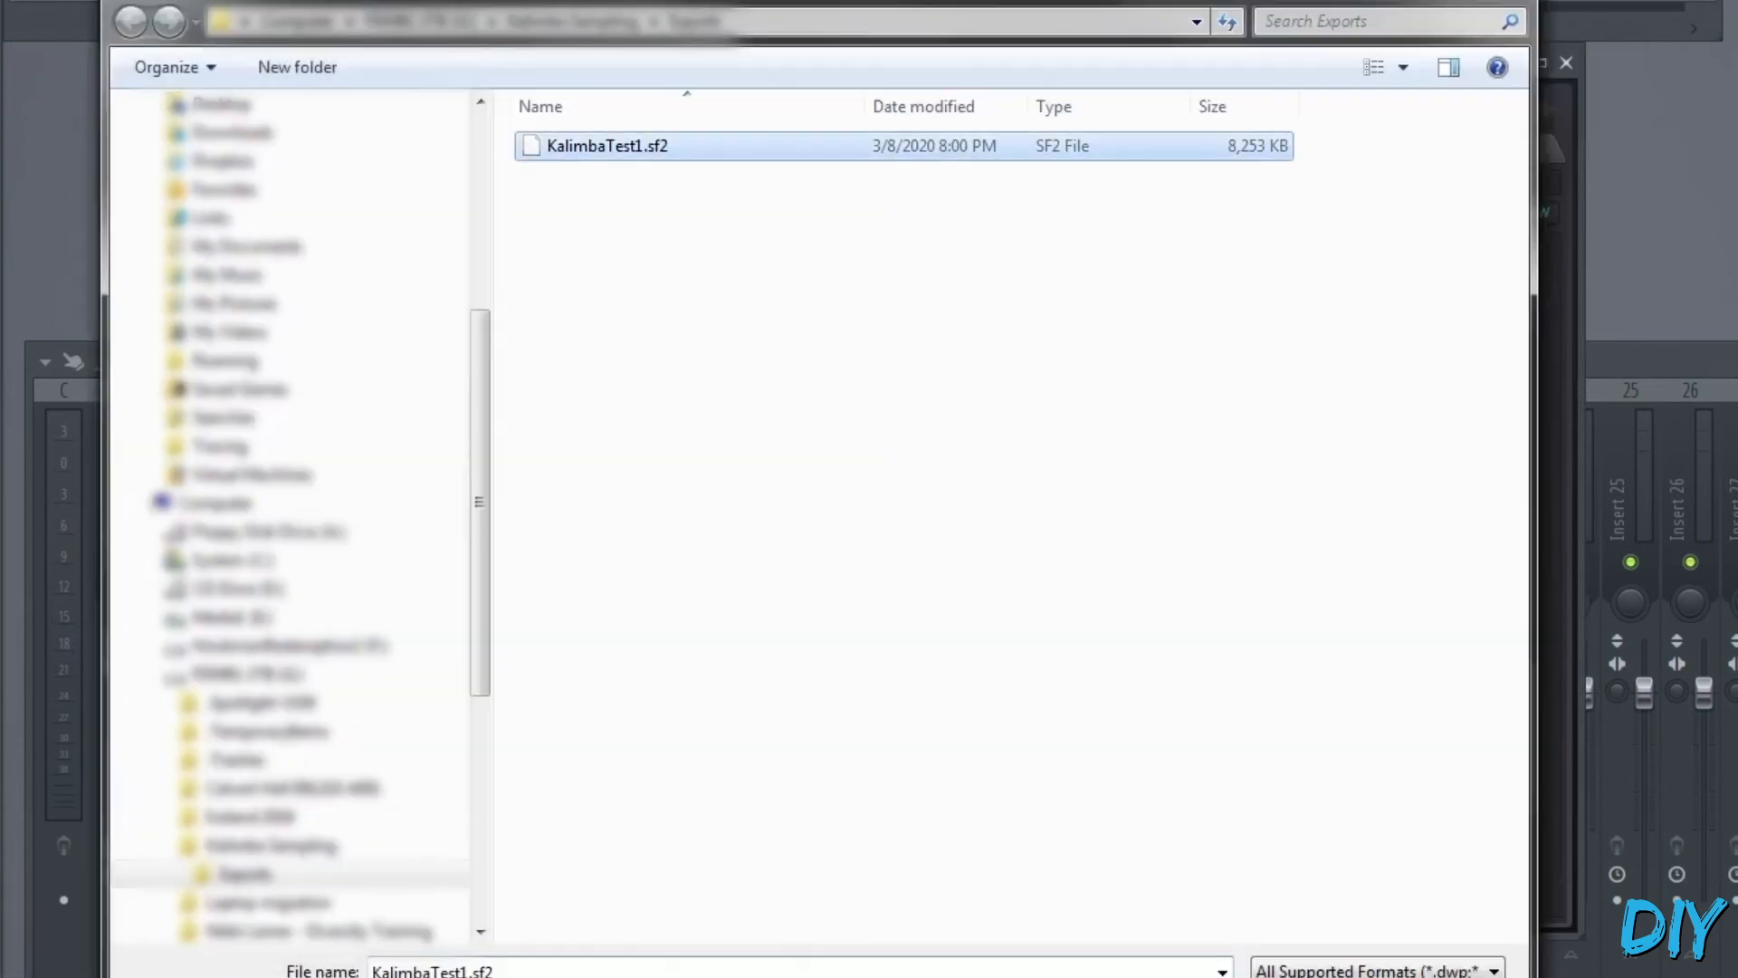